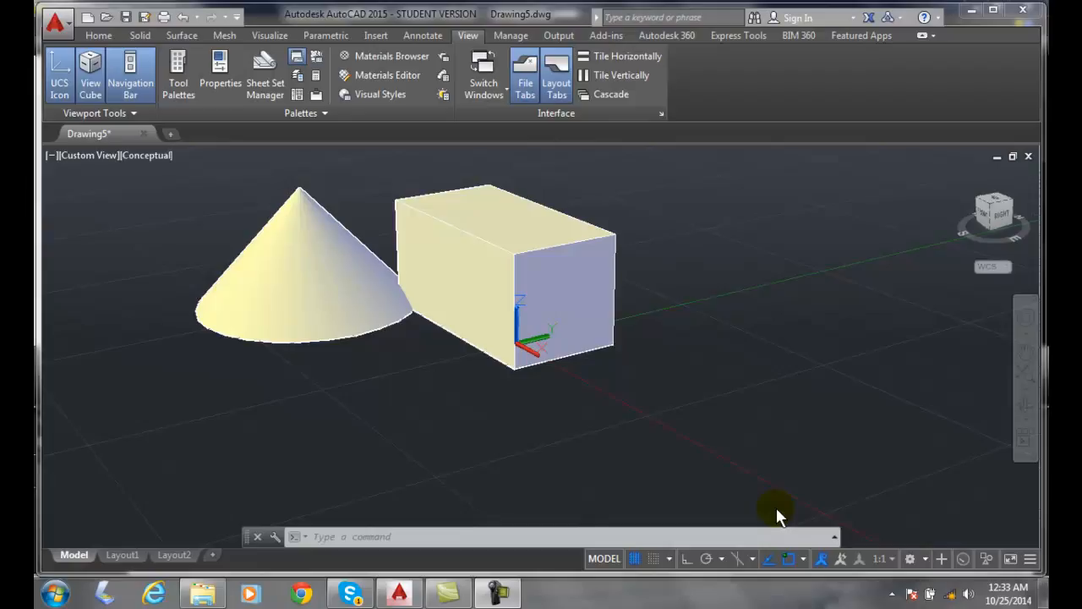
mouse_move(749, 499)
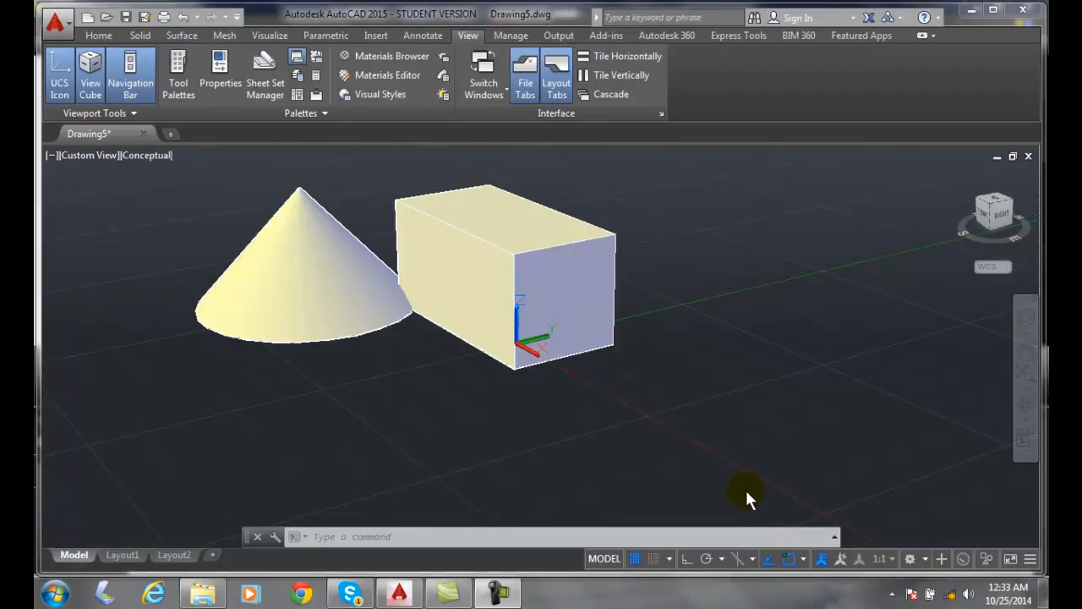
mouse_move(148, 169)
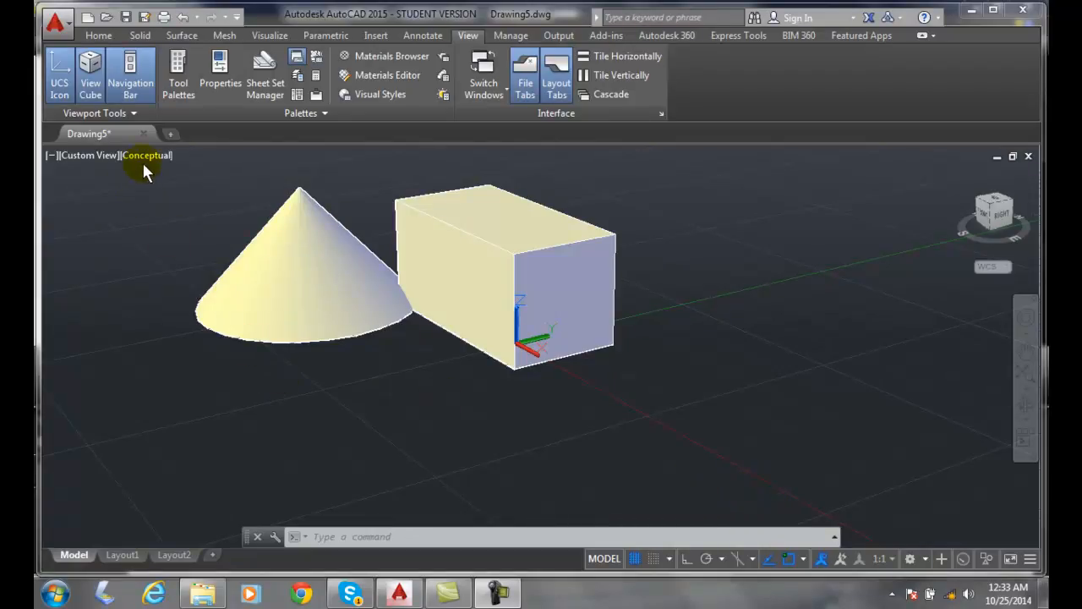
mouse_move(147, 155)
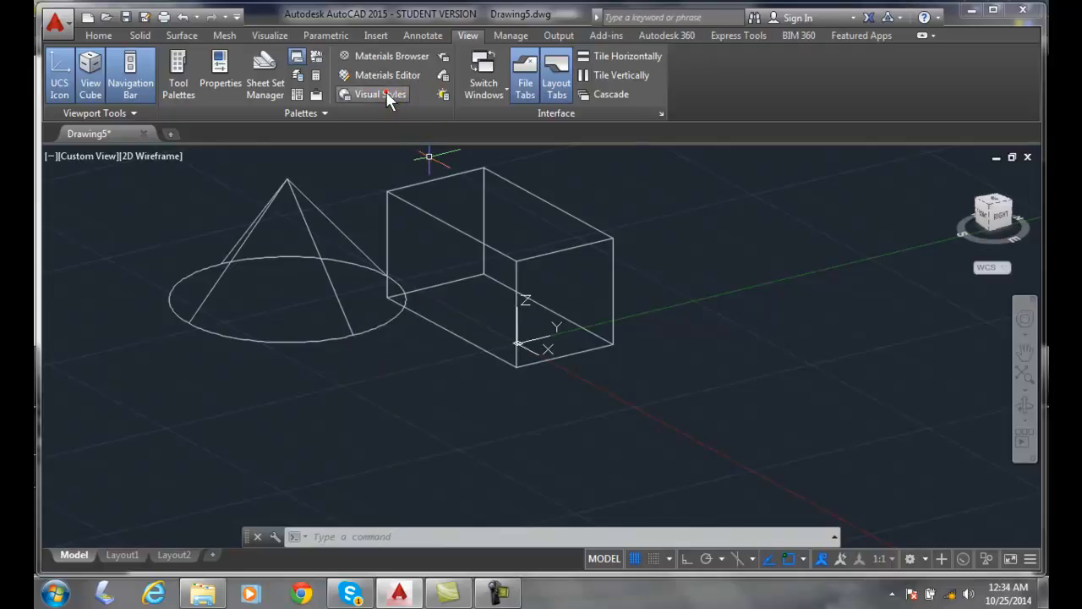
Open the Visual Styles Manager from the View tab's Palettes panel, showing the 2D Wireframe settings
click(368, 94)
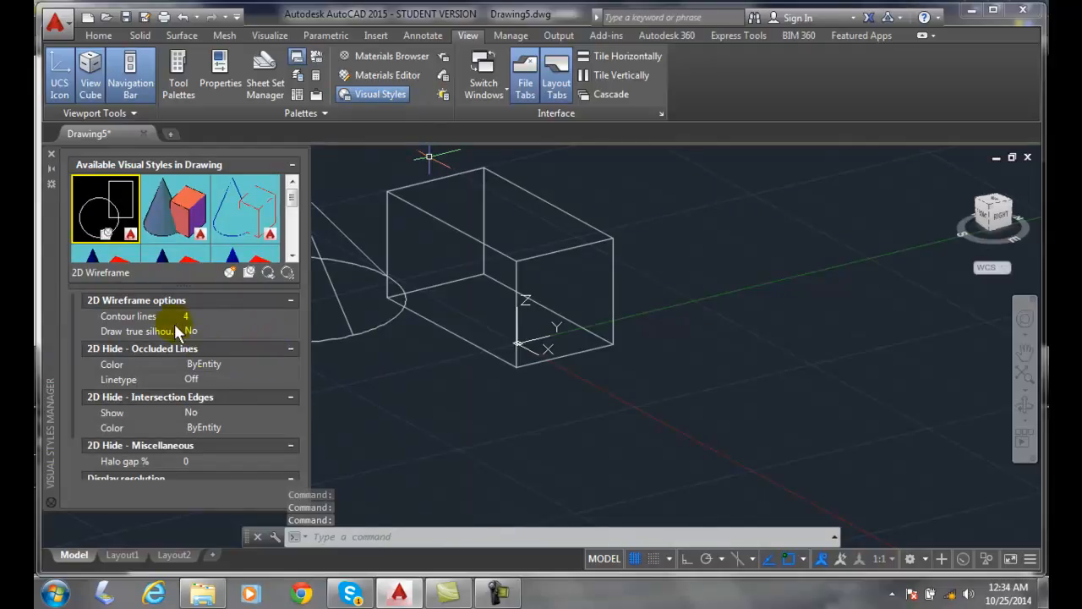
mouse_move(137, 300)
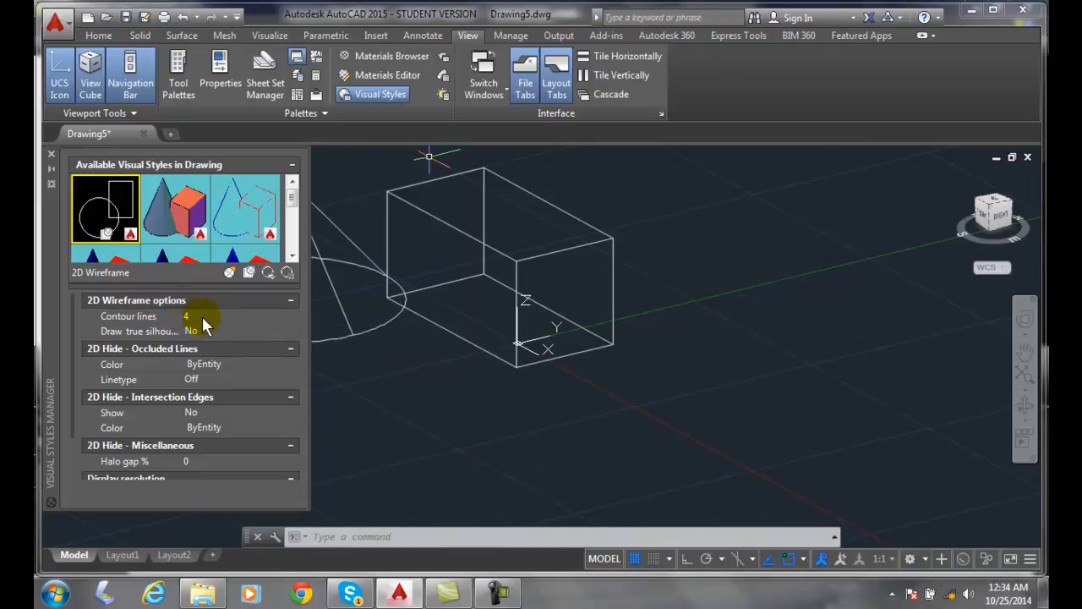
mouse_move(195, 322)
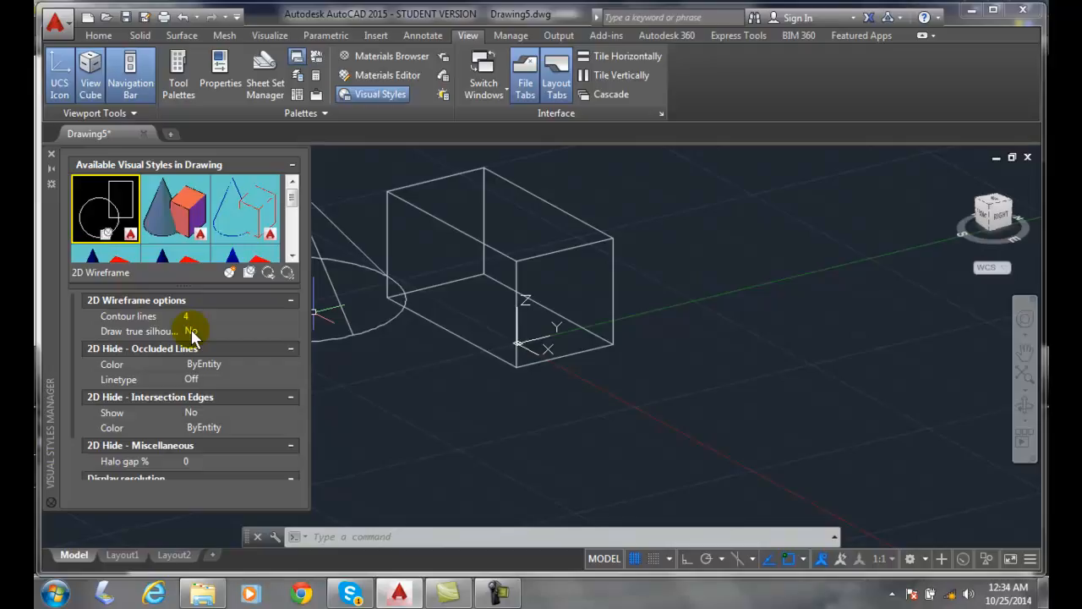
mouse_move(222, 353)
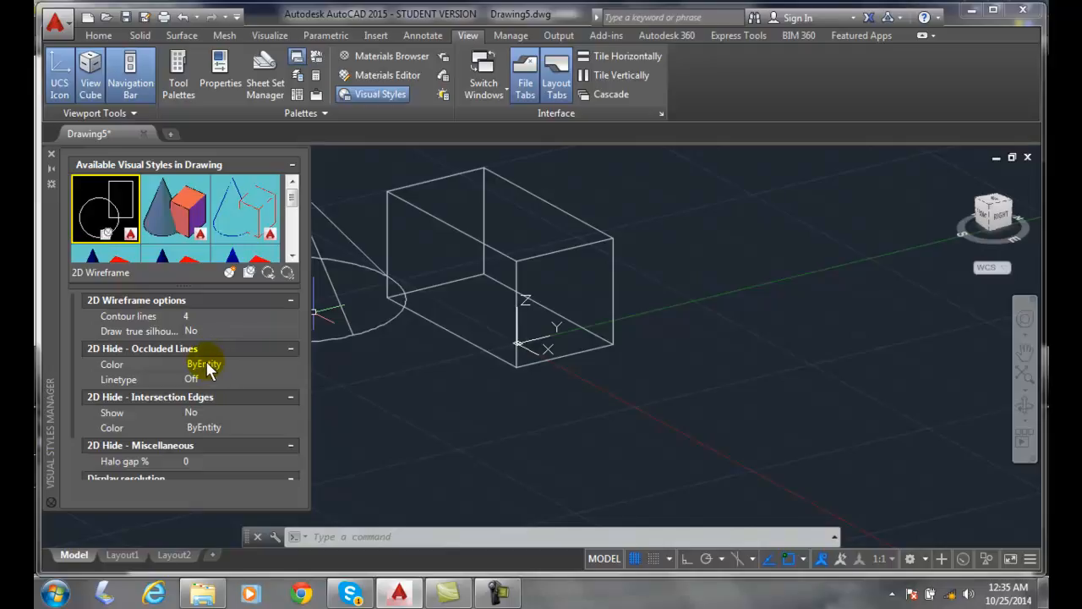
click(203, 364)
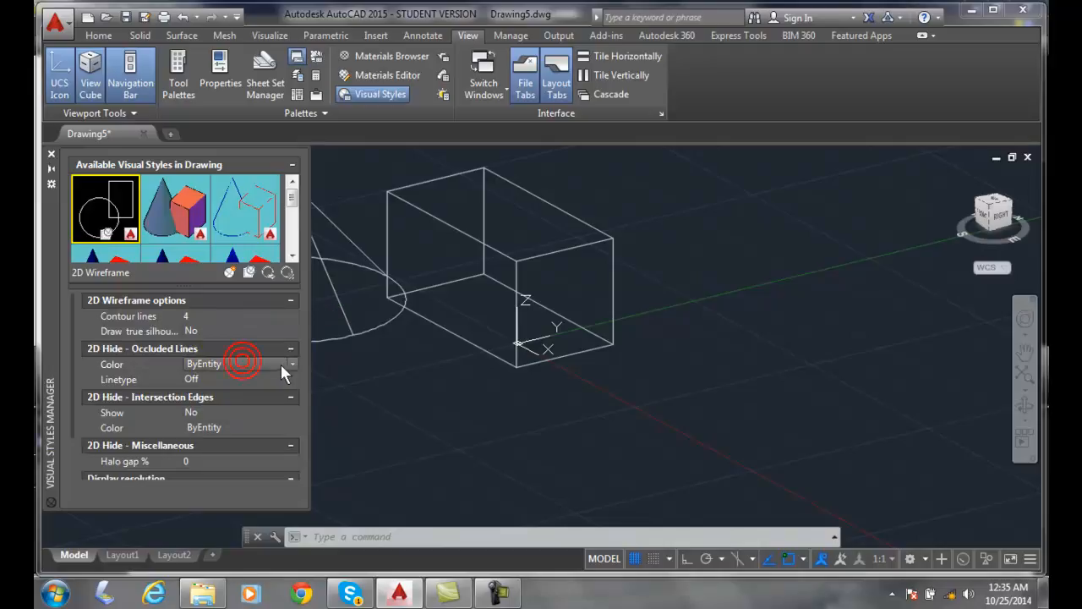
click(291, 363)
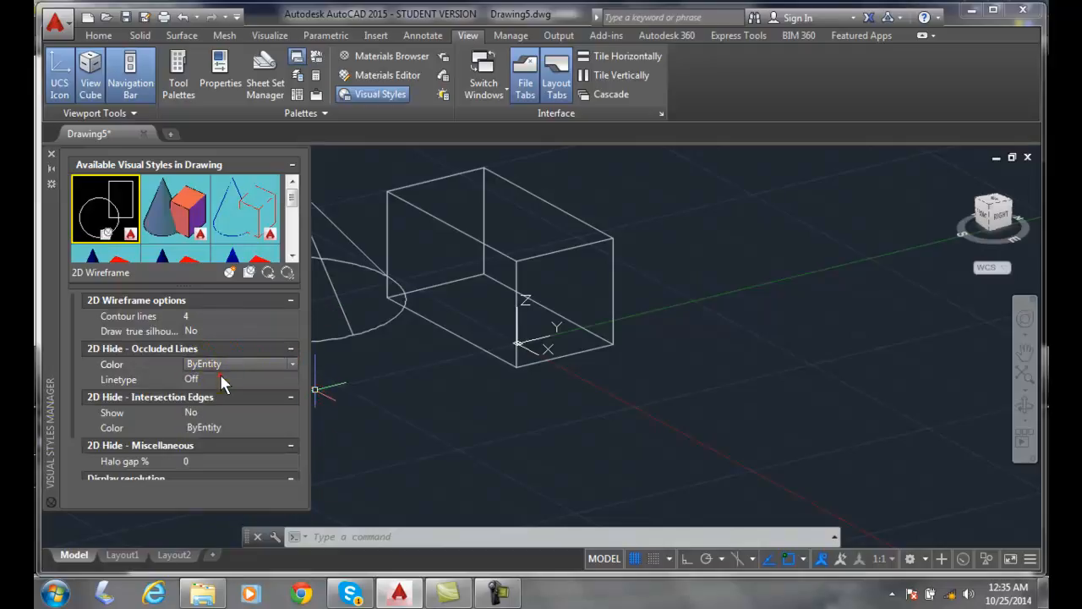
click(293, 379)
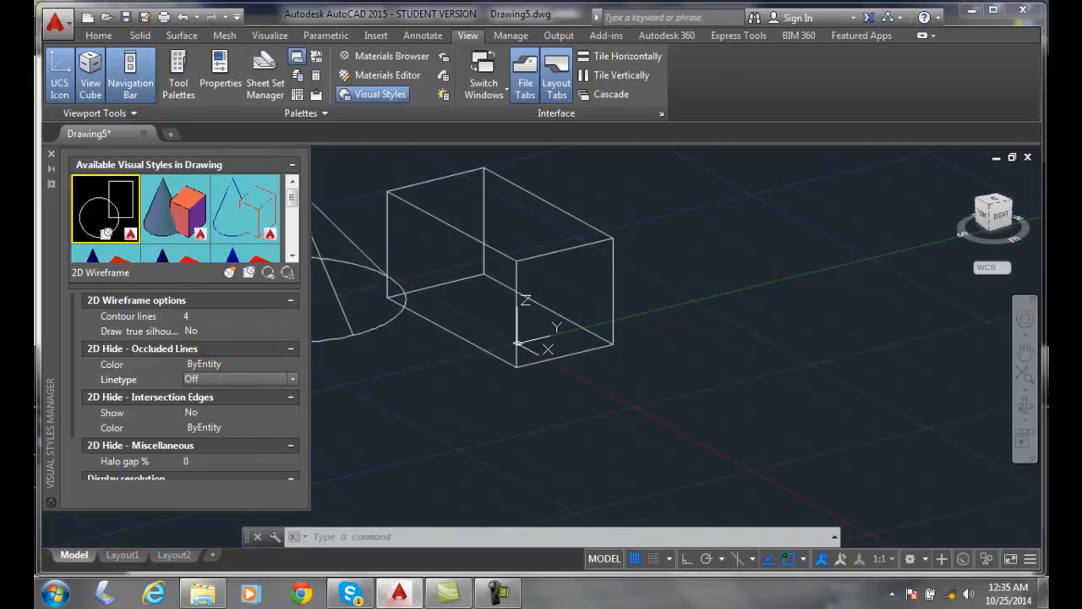
mouse_move(401, 286)
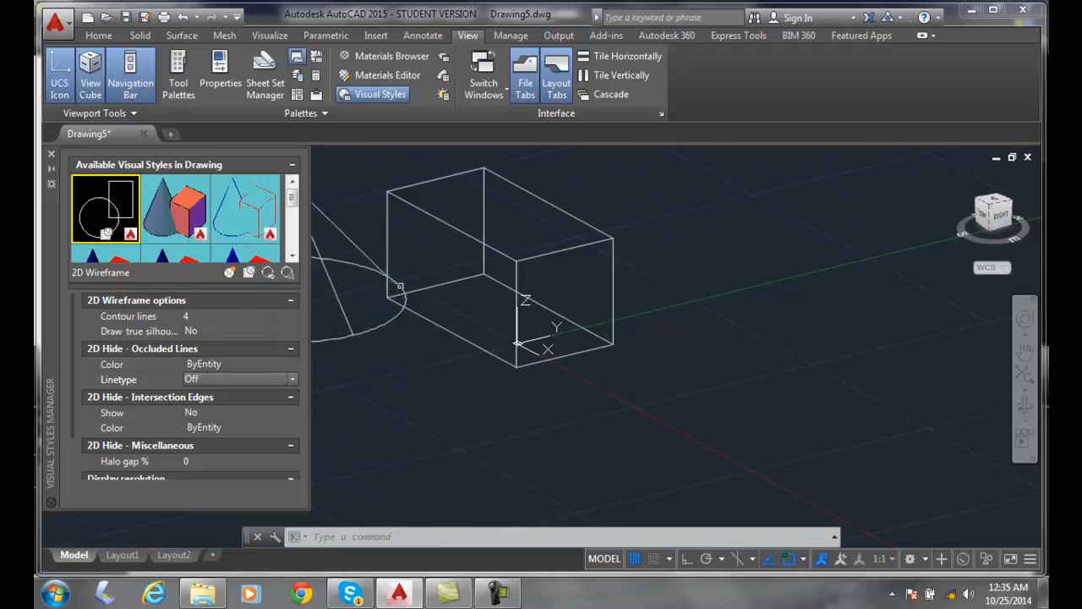
mouse_move(362, 358)
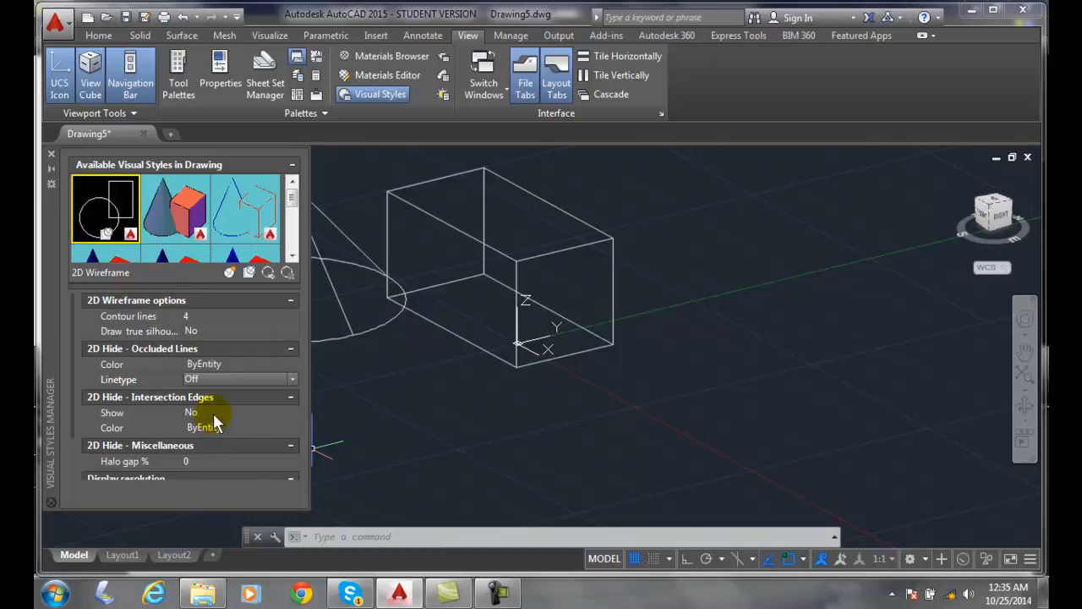
mouse_move(226, 438)
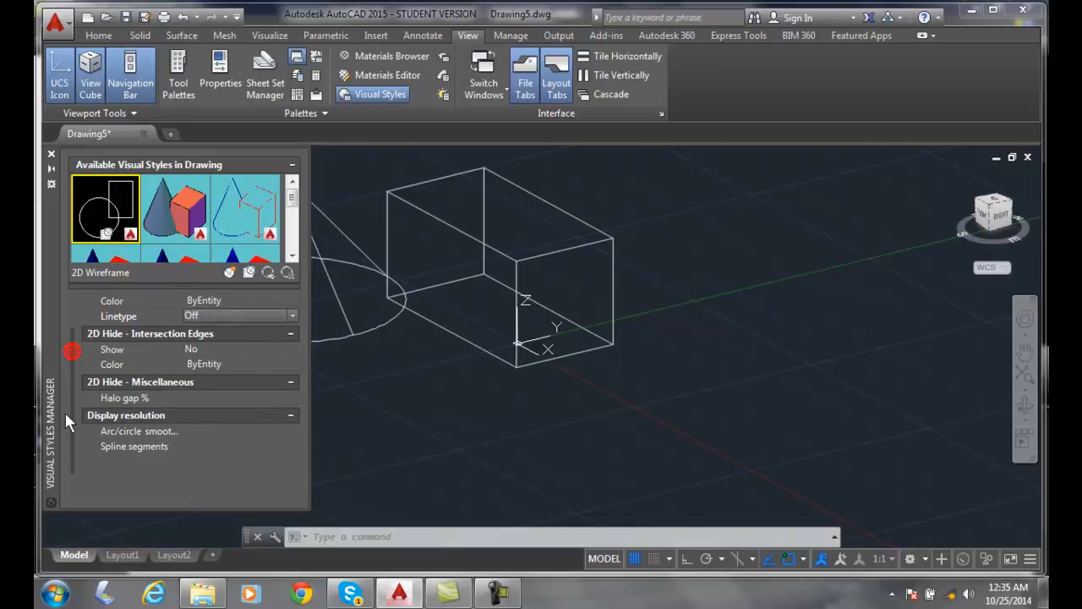
click(126, 415)
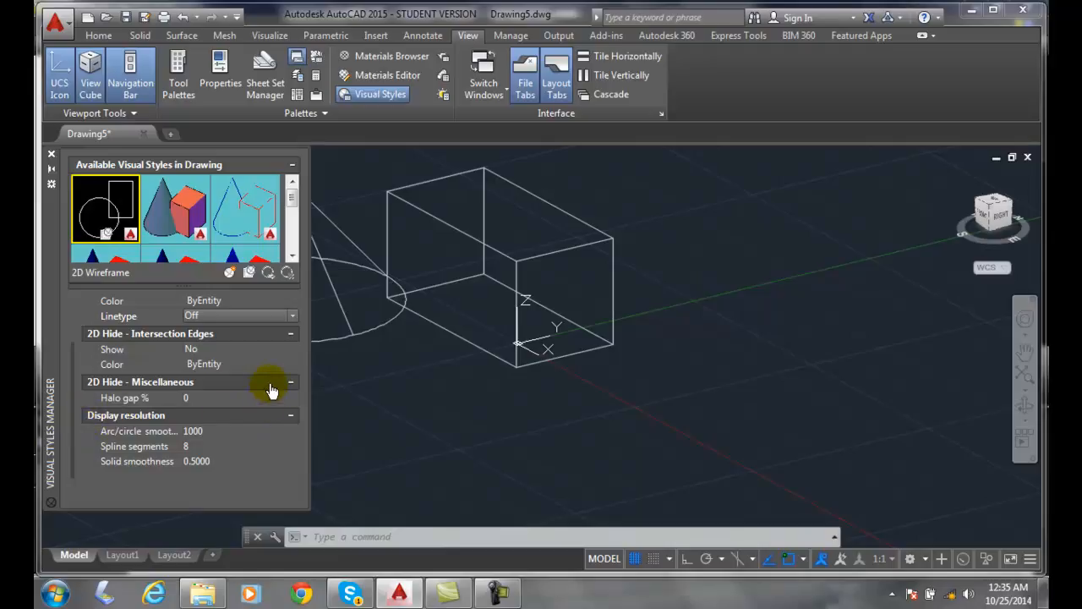
mouse_move(267, 389)
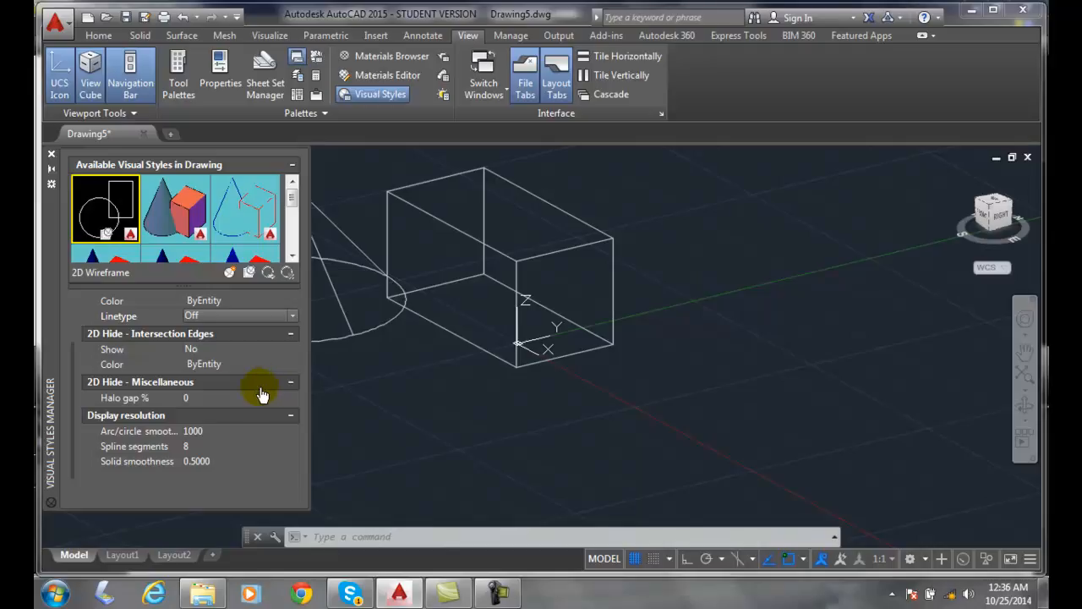
mouse_move(256, 405)
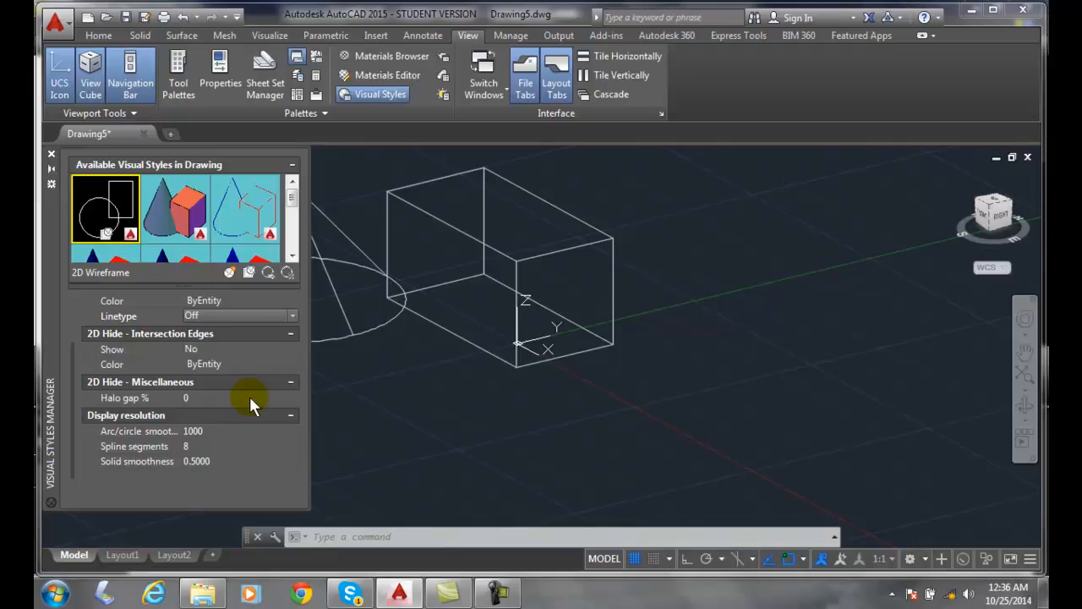
mouse_move(228, 406)
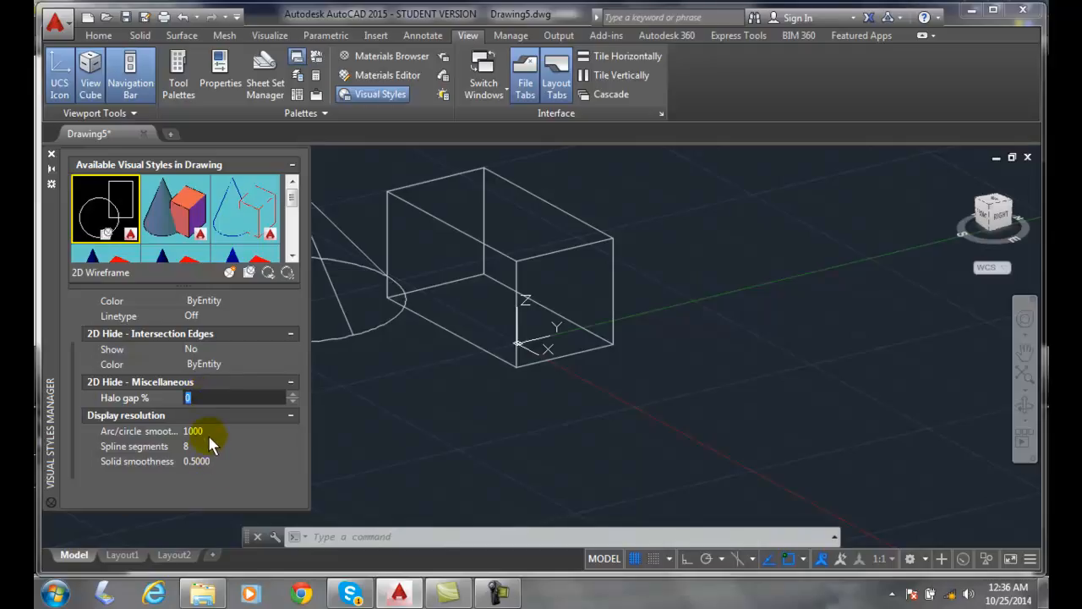
mouse_move(228, 438)
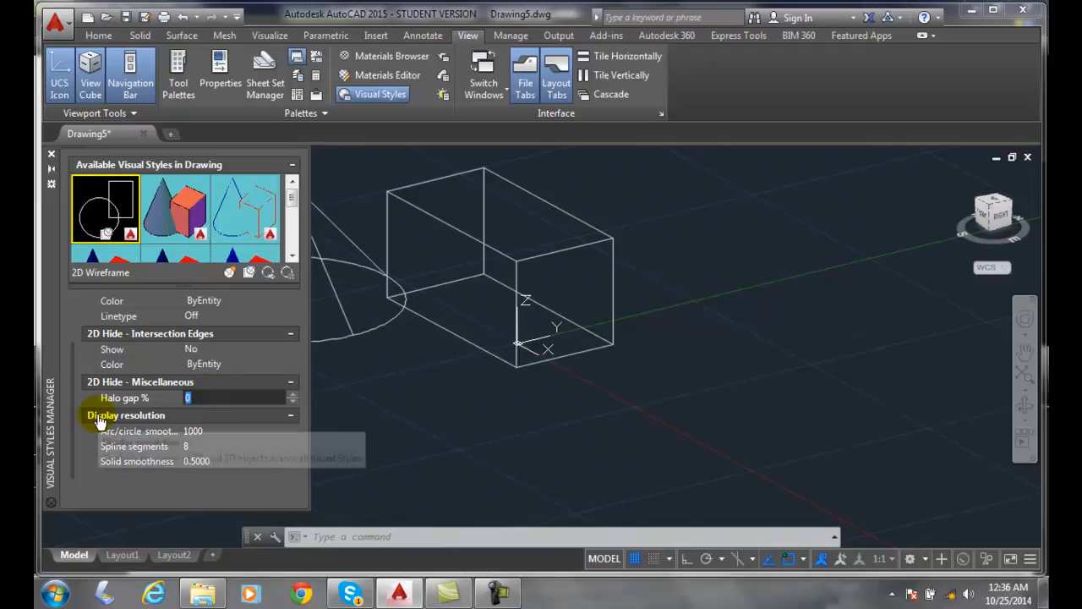
mouse_move(101, 416)
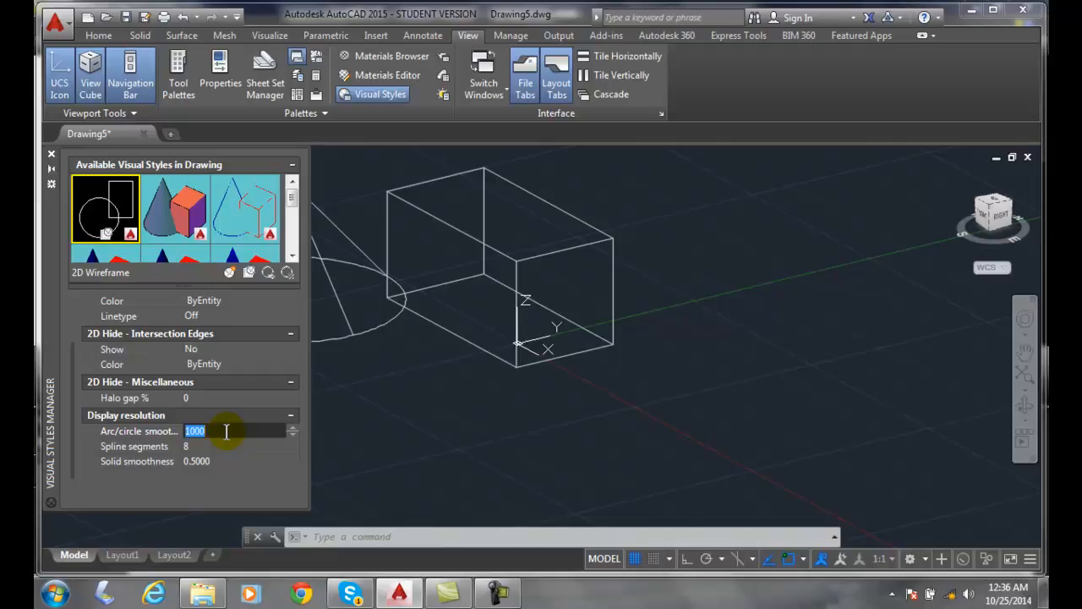
click(237, 446)
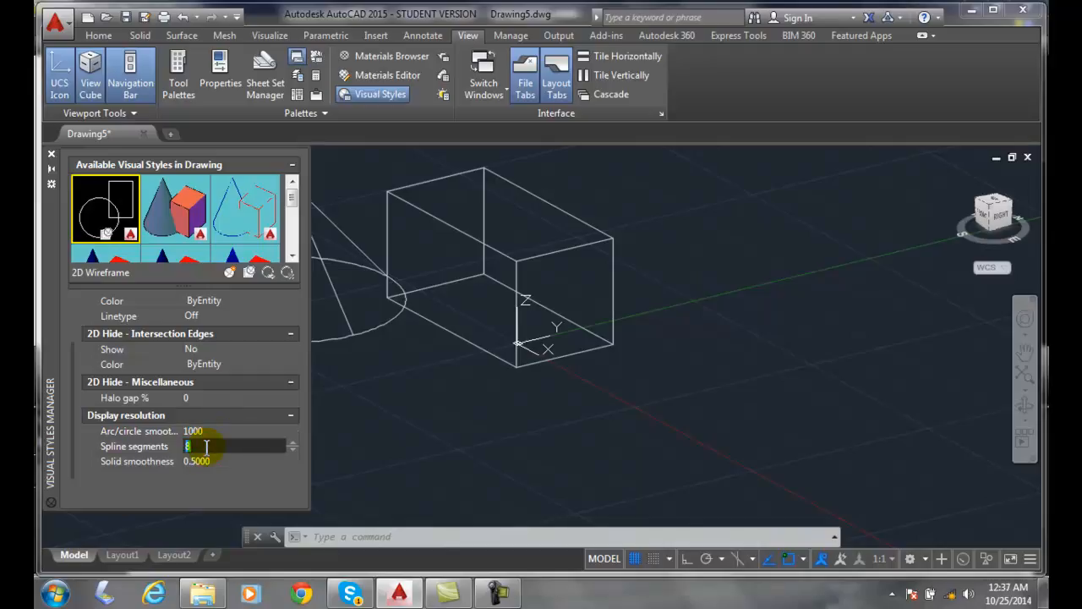